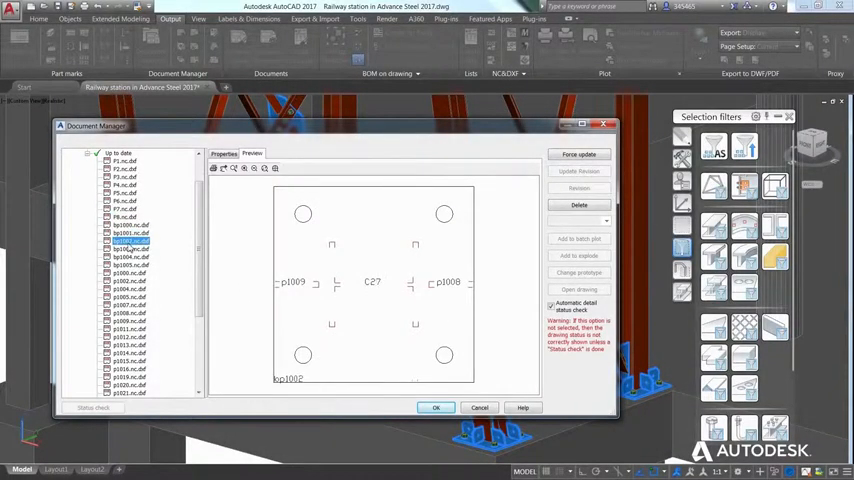
Step: Preview the up-to-date NC file bp1002.nc.dxf in Document Manager
left_click(130, 248)
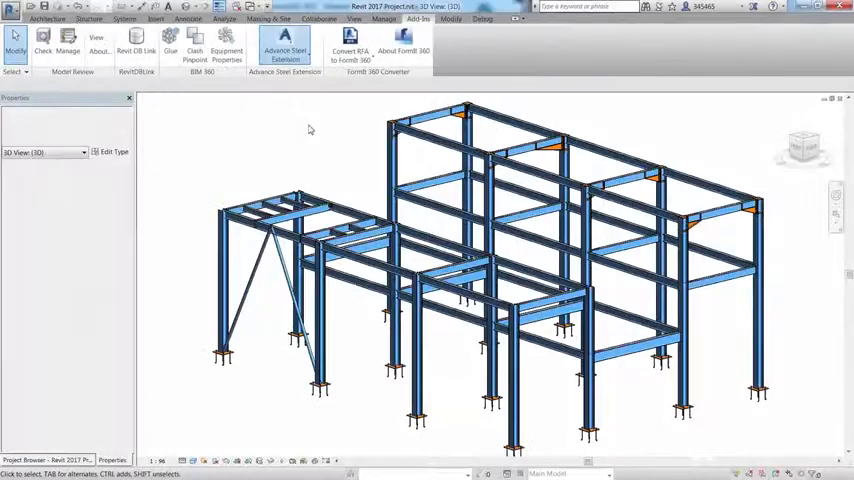
Step: Load the Advance Steel .smlx file and filter its change list to Connection only
left_click(284, 52)
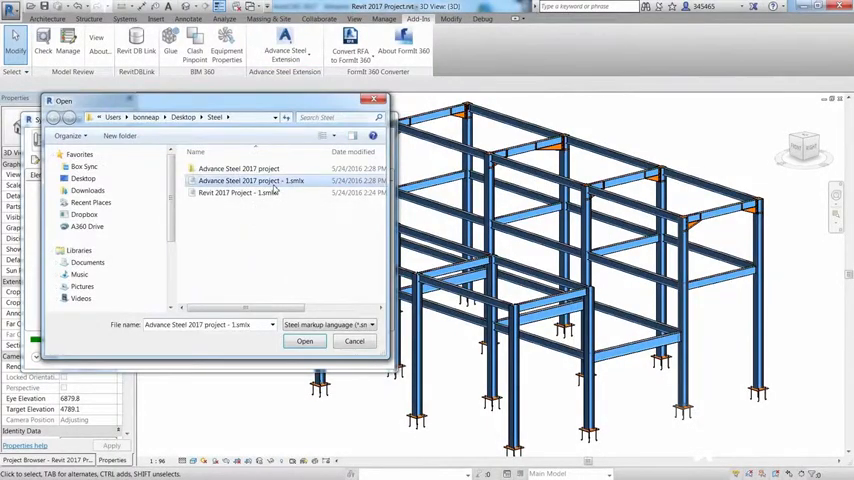
left_click(304, 341)
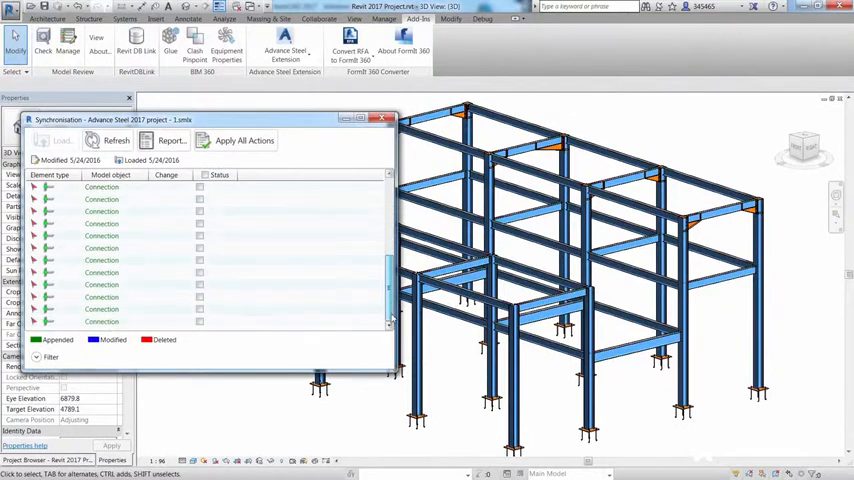
left_click(40, 362)
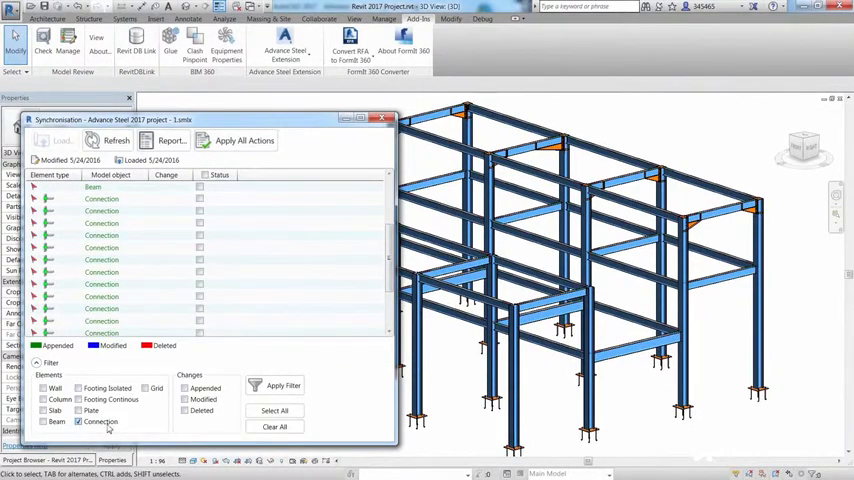
left_click(275, 386)
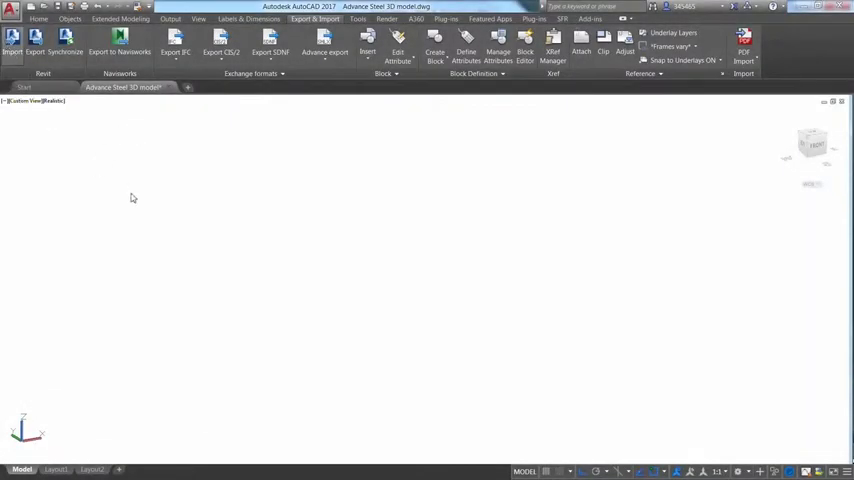
Step: Import Revit model.smlx, revise drawing B308 as 'Bolt distance changed', and open it
left_click(12, 44)
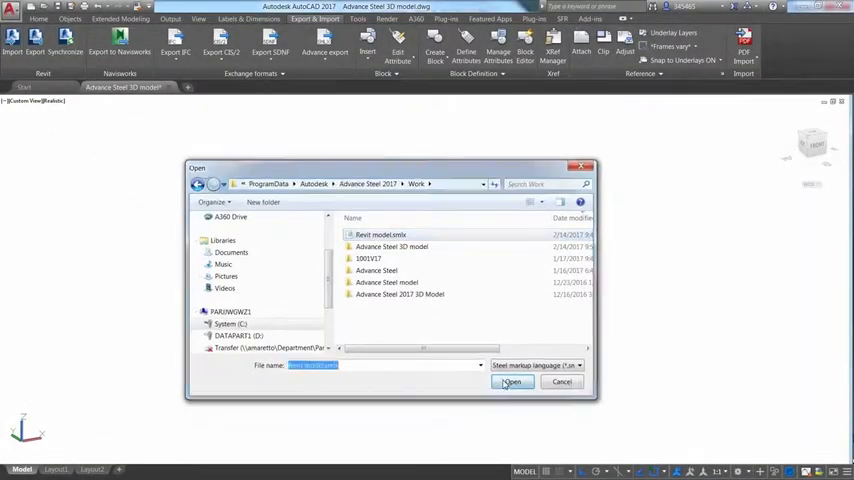
left_click(512, 382)
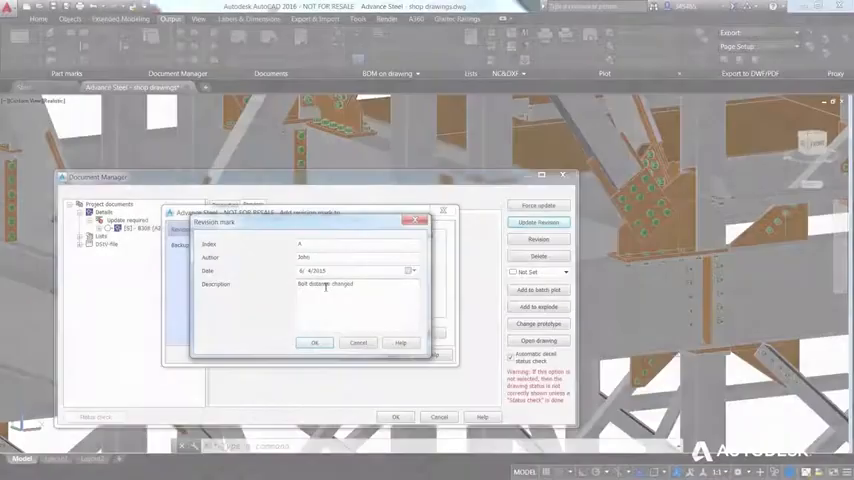
left_click(314, 342)
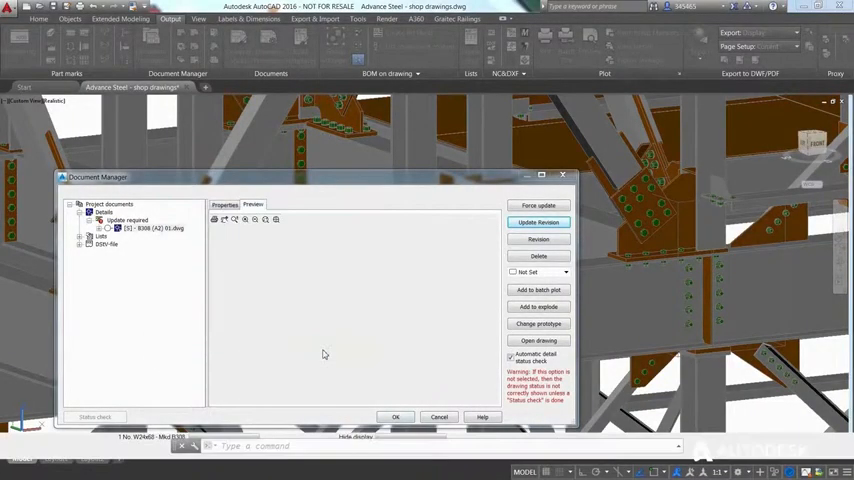
left_click(538, 222)
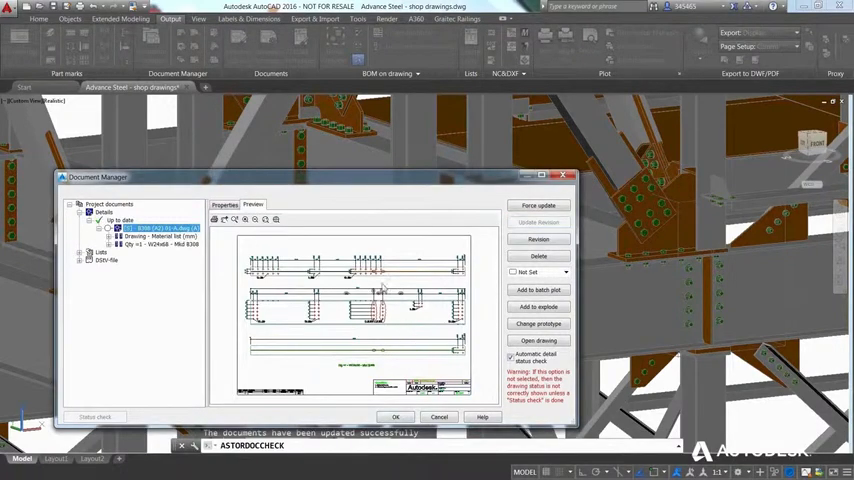
left_click(395, 416)
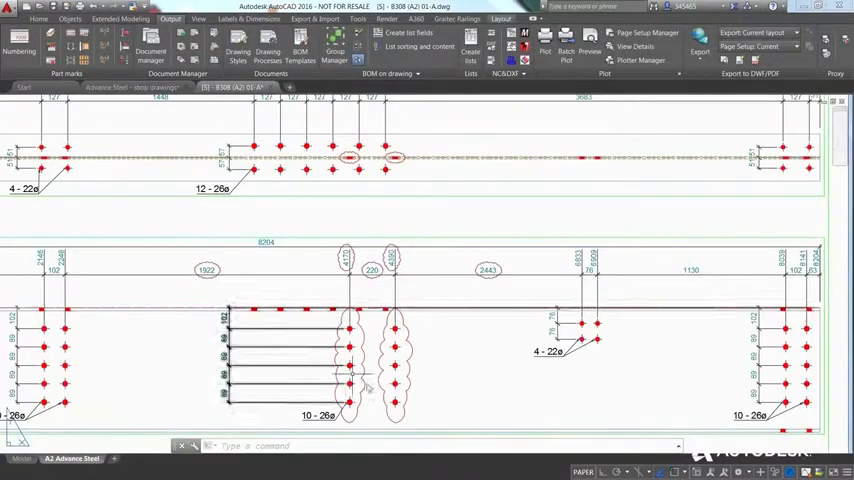